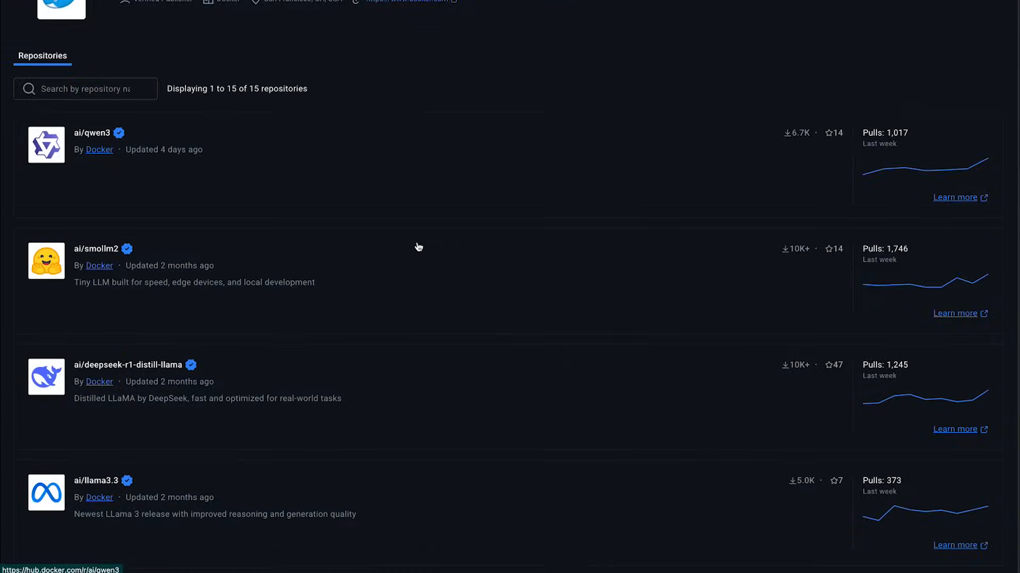
# - Scroll through Docker Hub's ai/ model repositories: Qwen3, SmolLM2, DeepSeek, Llama, Mistral, Phi-4
pyautogui.scroll(-3)
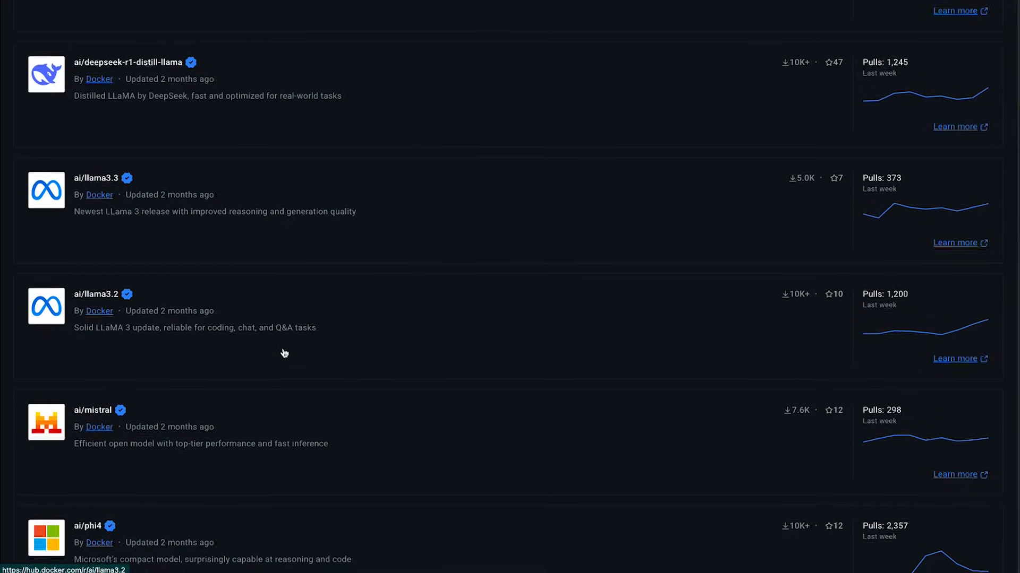
pyautogui.scroll(-3)
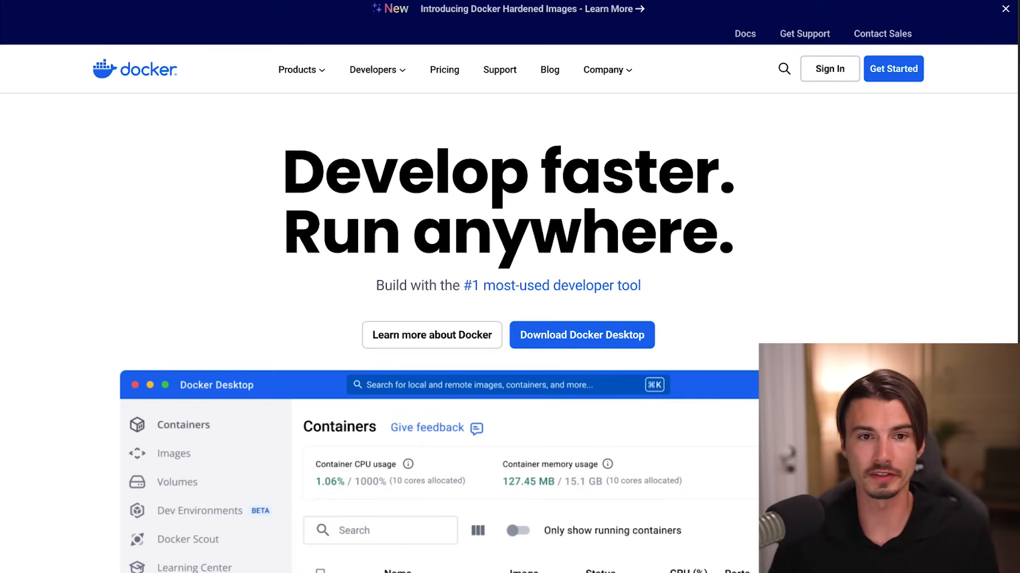
# - Show the Docker Desktop download options on docker.com and scroll through them
pyautogui.click(581, 335)
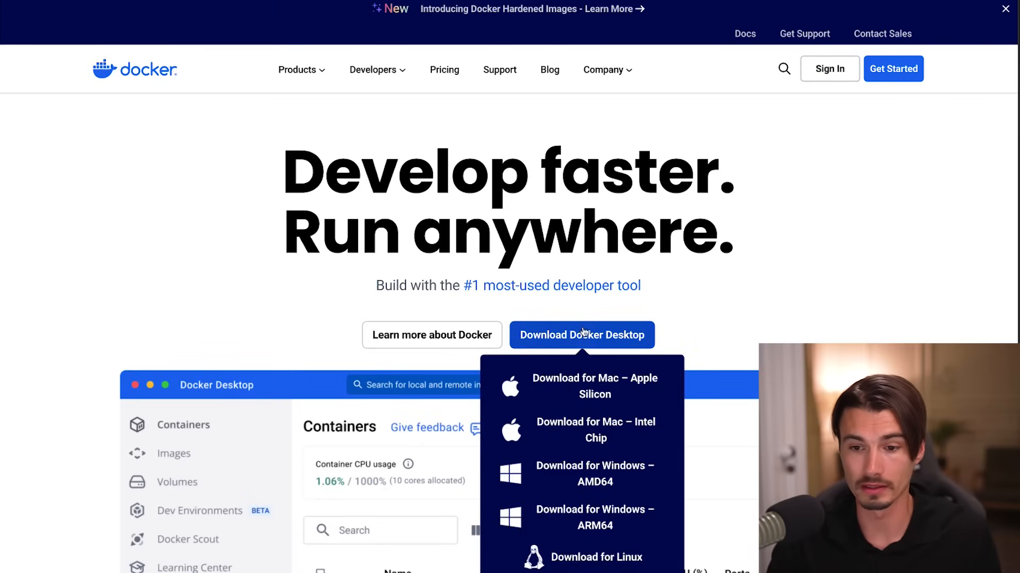
pyautogui.scroll(-3)
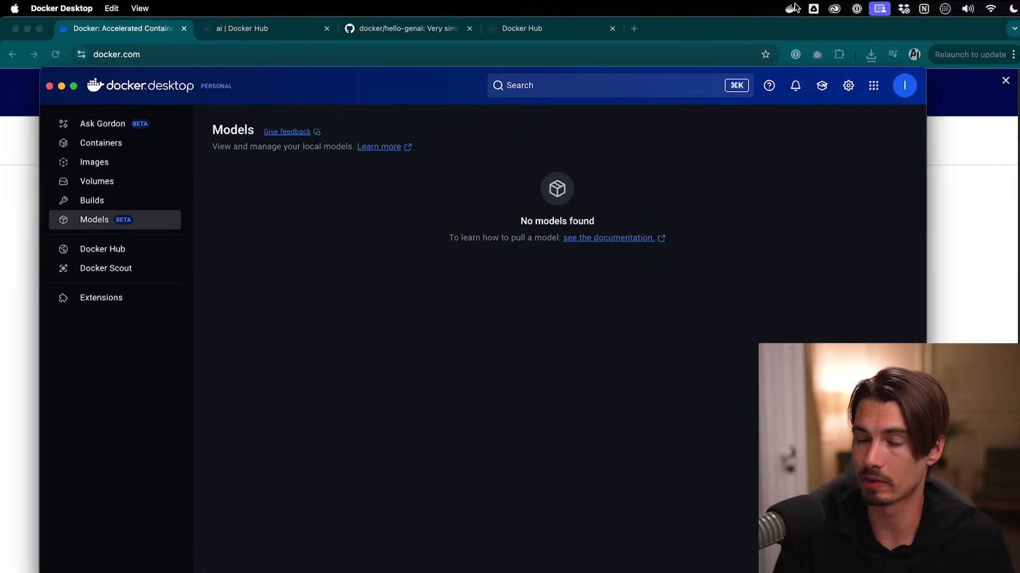
pyautogui.click(791, 8)
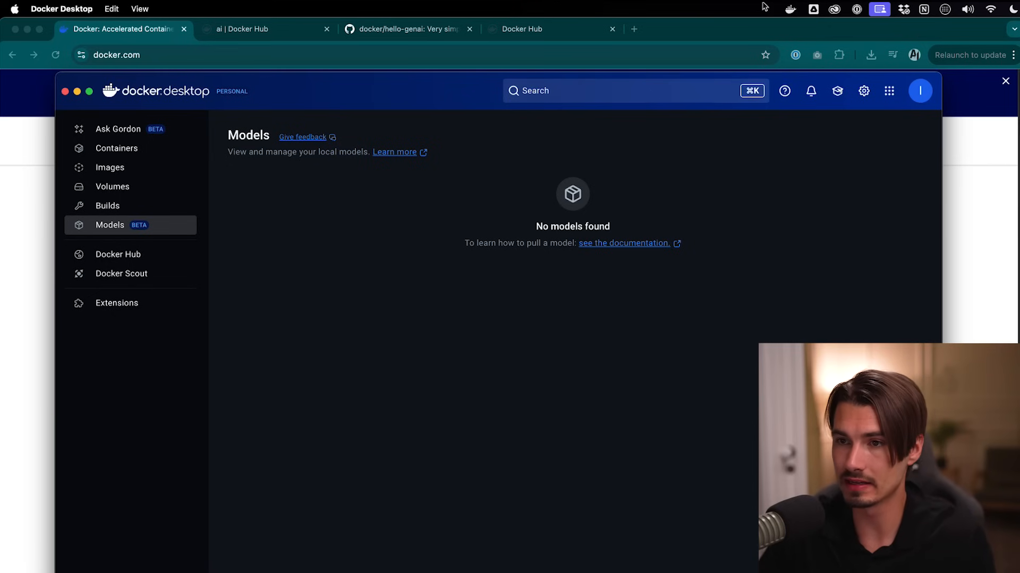
# - View the hello-genai-main container listed in Docker Desktop's Containers section
pyautogui.click(524, 18)
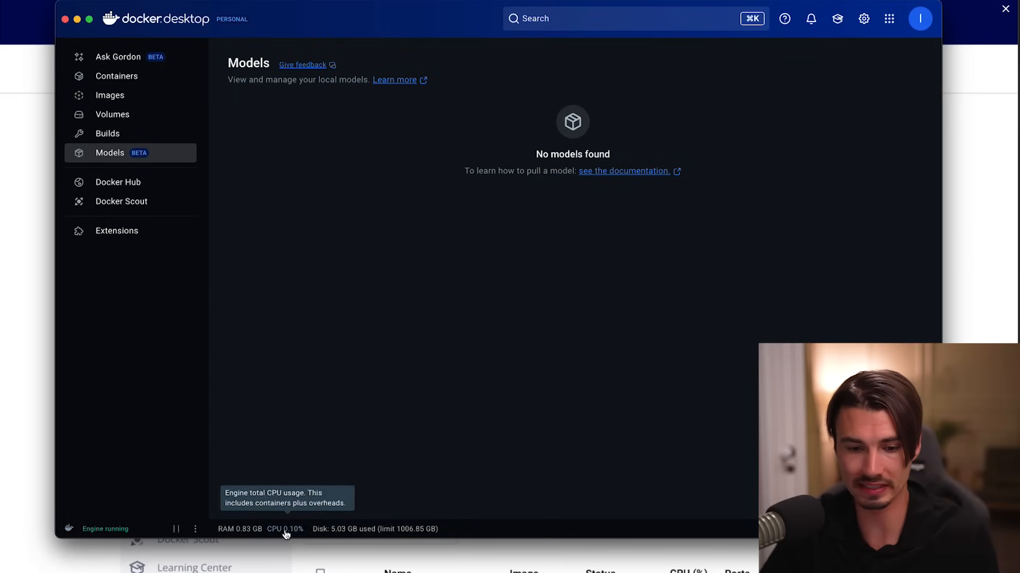
pyautogui.click(864, 18)
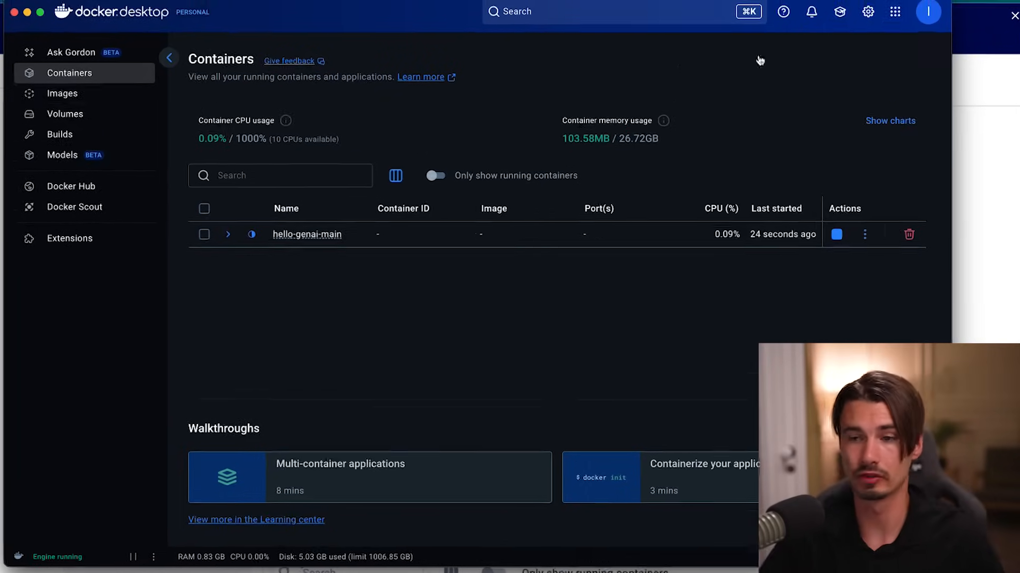
# - Enable host-side TCP support for Docker Model Runner on port 12434 and apply it
pyautogui.click(868, 12)
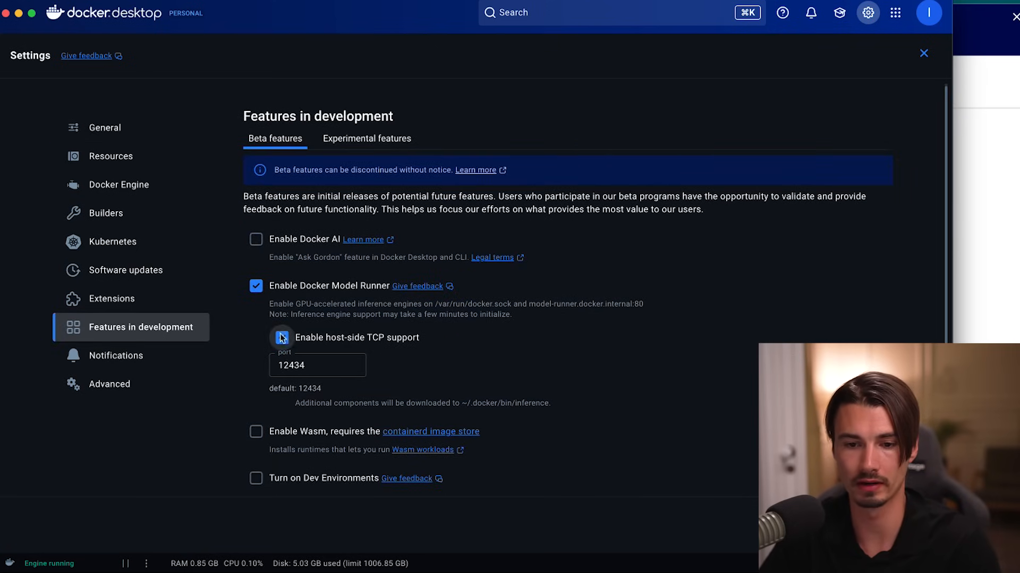
pyautogui.click(282, 338)
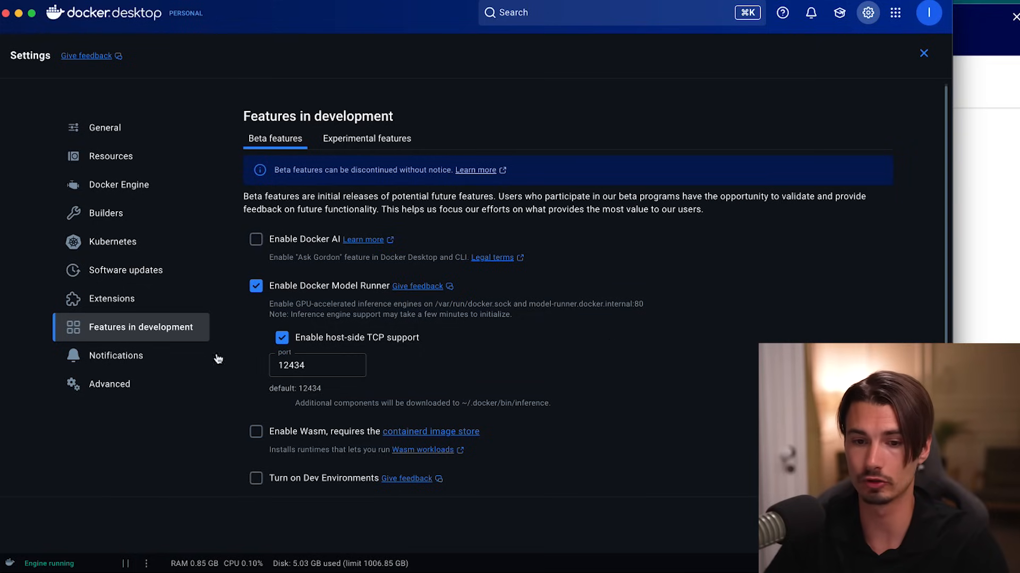
pyautogui.click(923, 53)
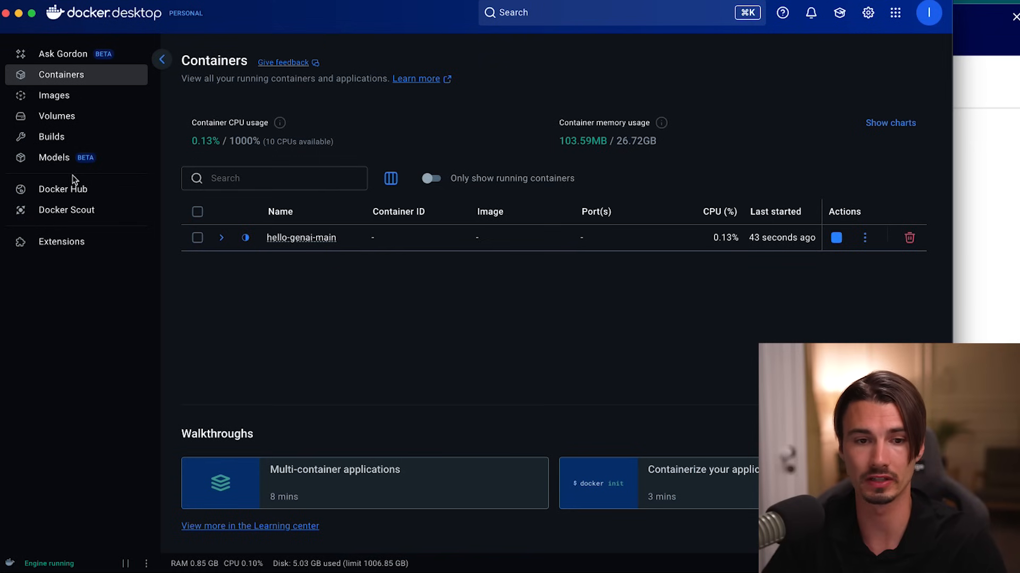
pyautogui.click(64, 189)
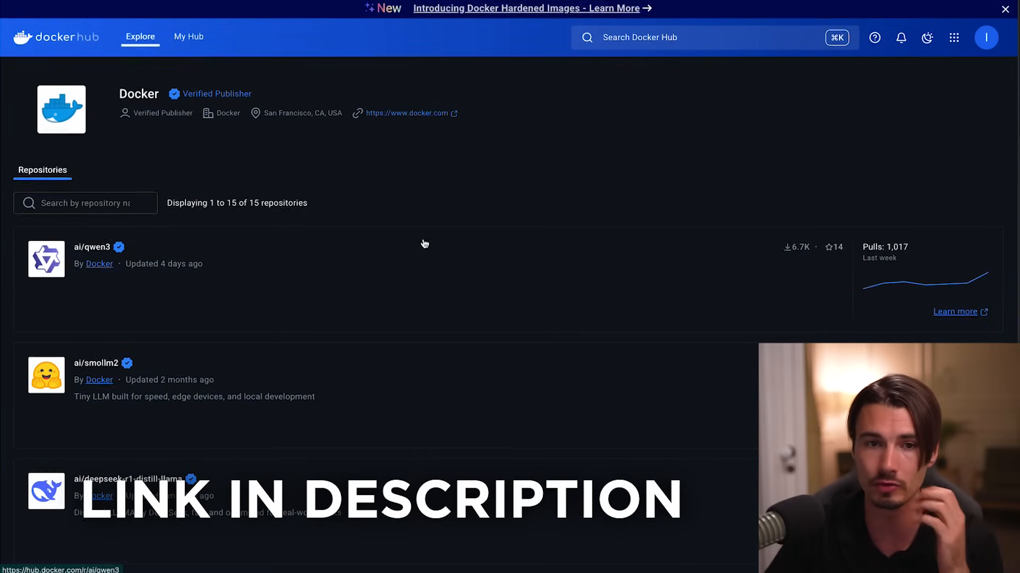
# - Scroll down and back up through Docker's AI model repositories on Docker Hub
pyautogui.scroll(-3)
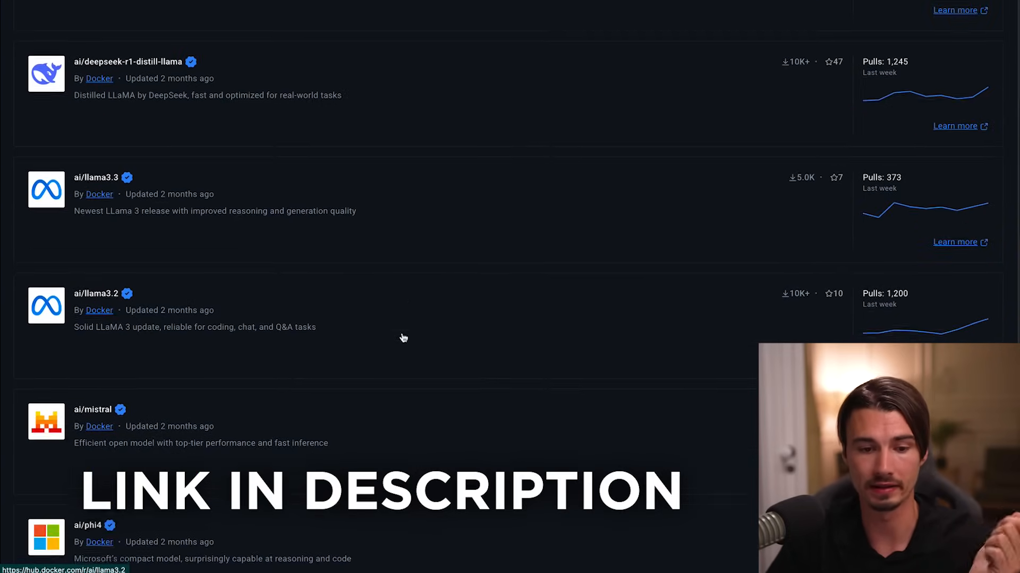
pyautogui.scroll(-3)
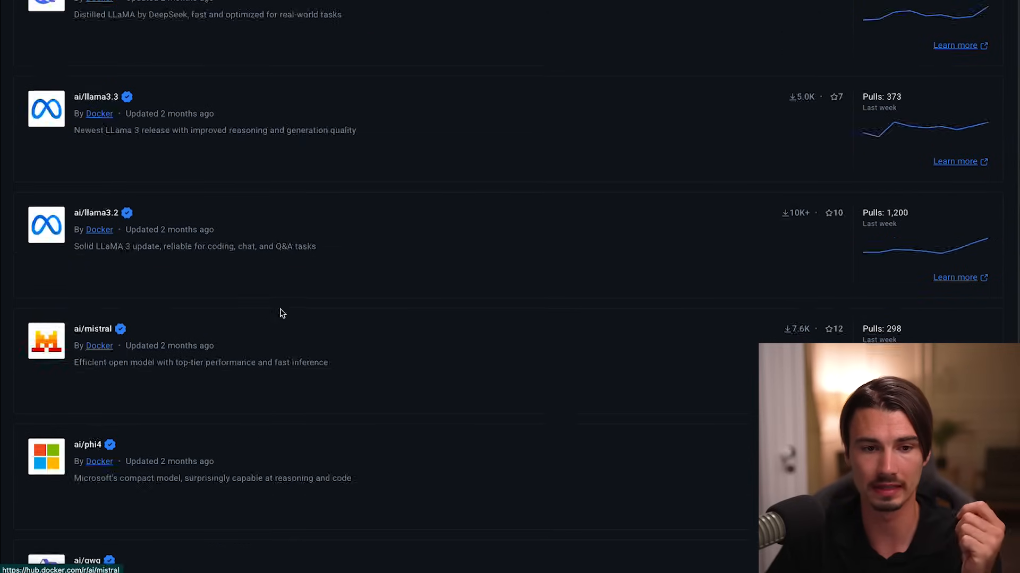
pyautogui.scroll(3)
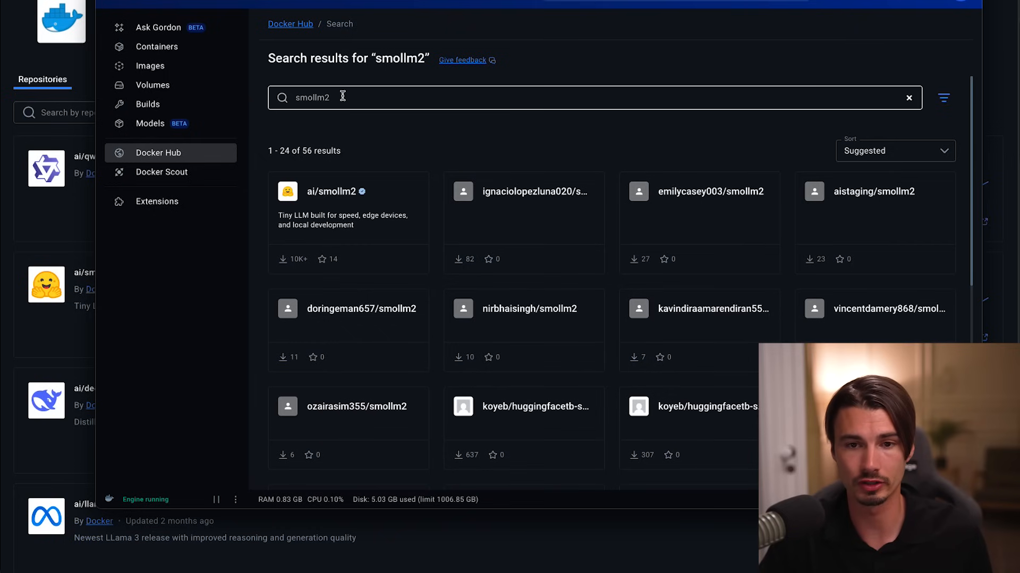
# - Pull the ai/smollm2 model locally, a 257.58 MB download
pyautogui.click(337, 191)
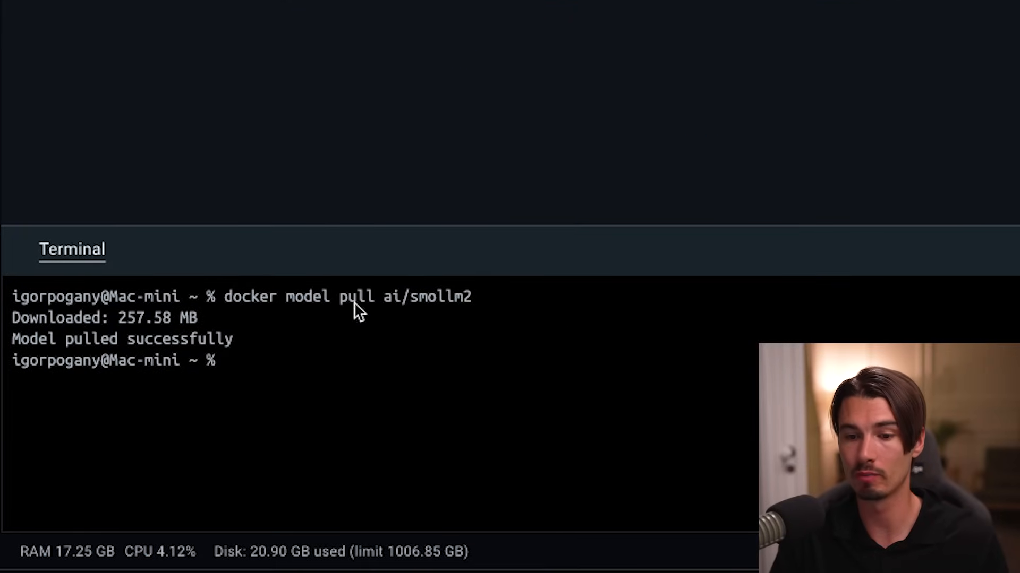
pyautogui.moveTo(417, 310)
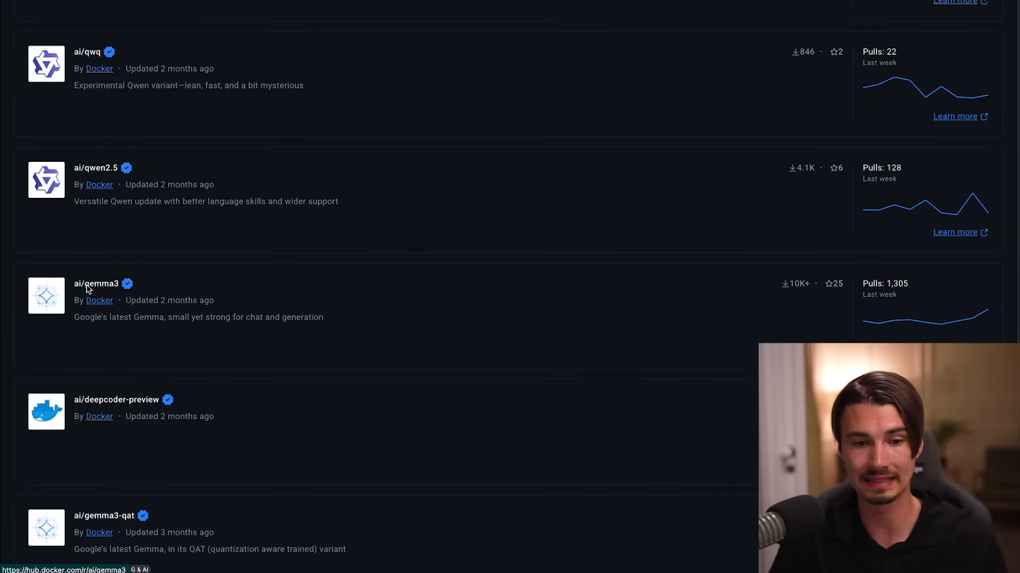
# - Scroll through Docker Hub's AI model list again
pyautogui.scroll(3)
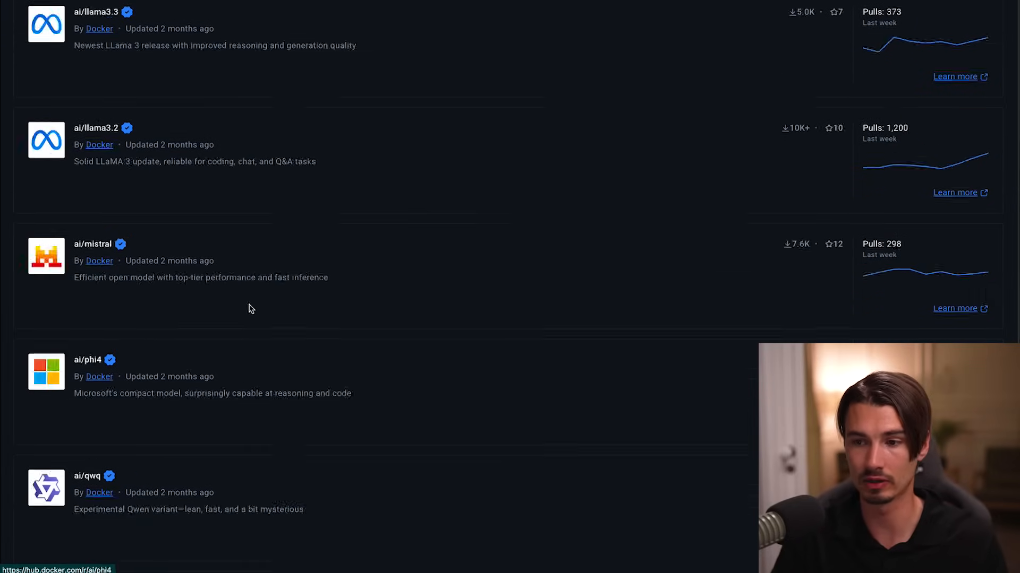
pyautogui.scroll(-3)
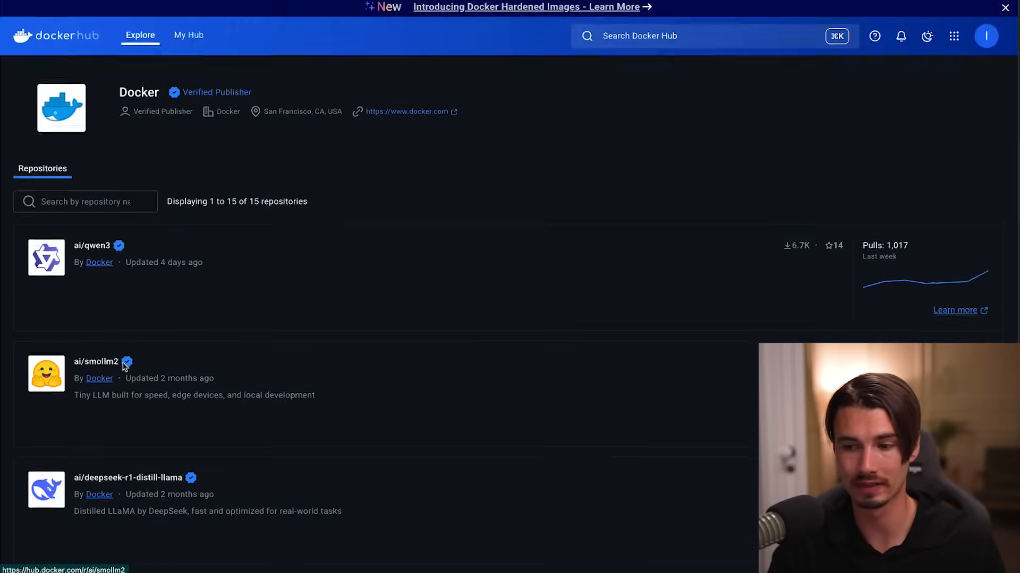
pyautogui.scroll(-3)
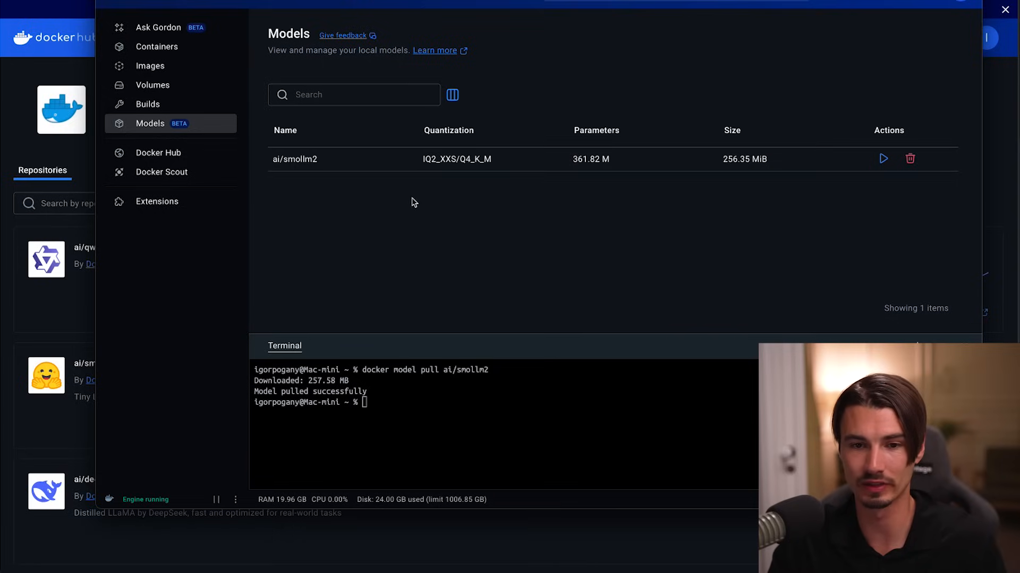
# - Open Docker Desktop Settings on the General page
pyautogui.click(932, 17)
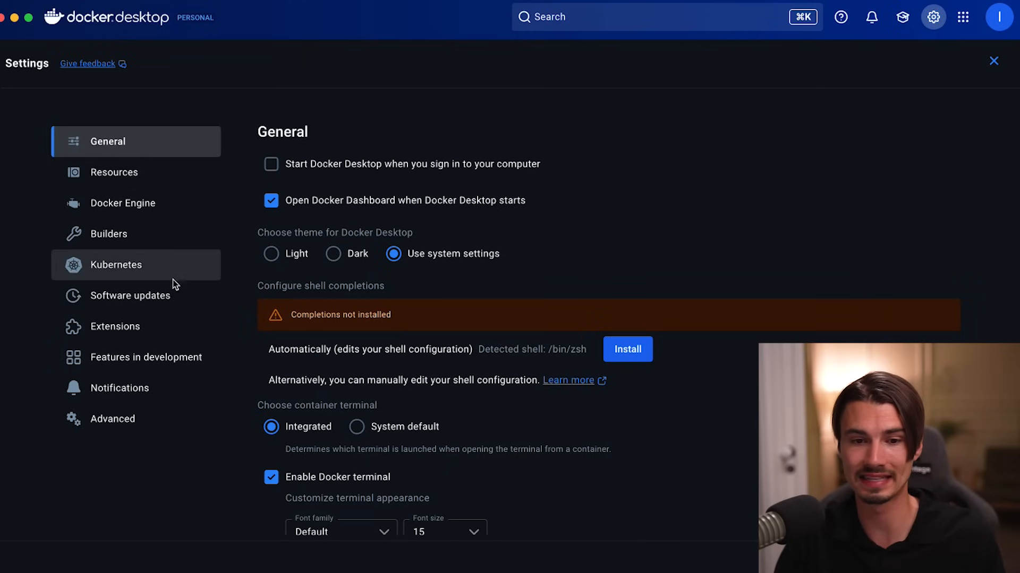
# - Drag the Resources > Advanced Memory limit slider to 28 GB
pyautogui.click(112, 172)
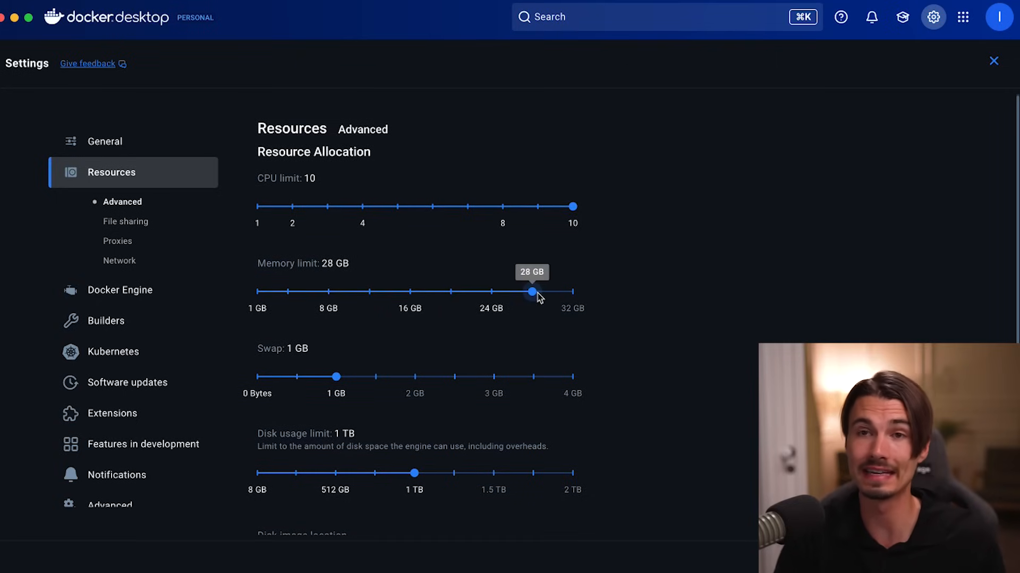
pyautogui.moveTo(532, 292); pyautogui.dragTo(310, 292)
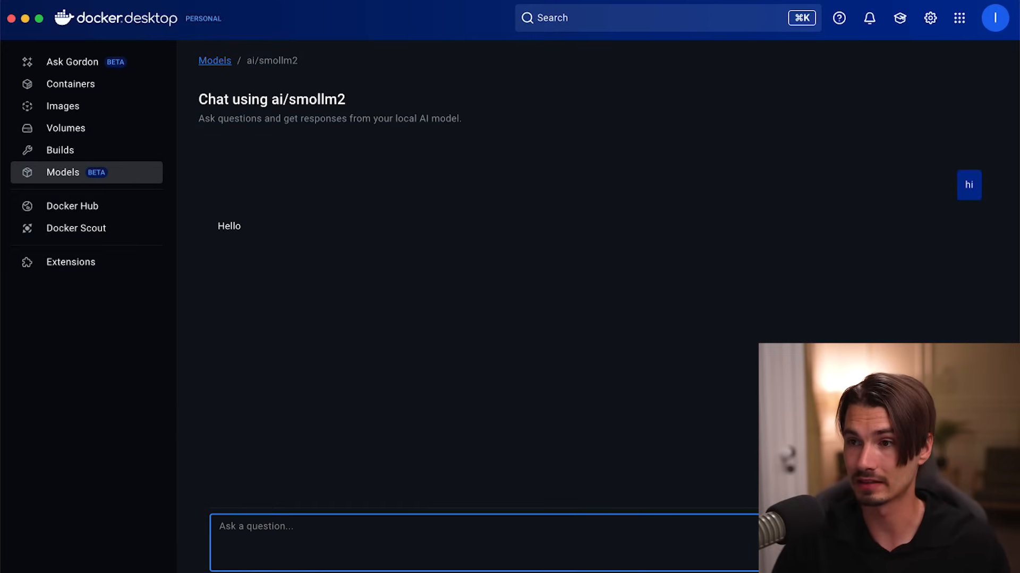
# - Enter 'write me an essay about penguins' in the ai/smollm2 chat box
pyautogui.click(215, 60)
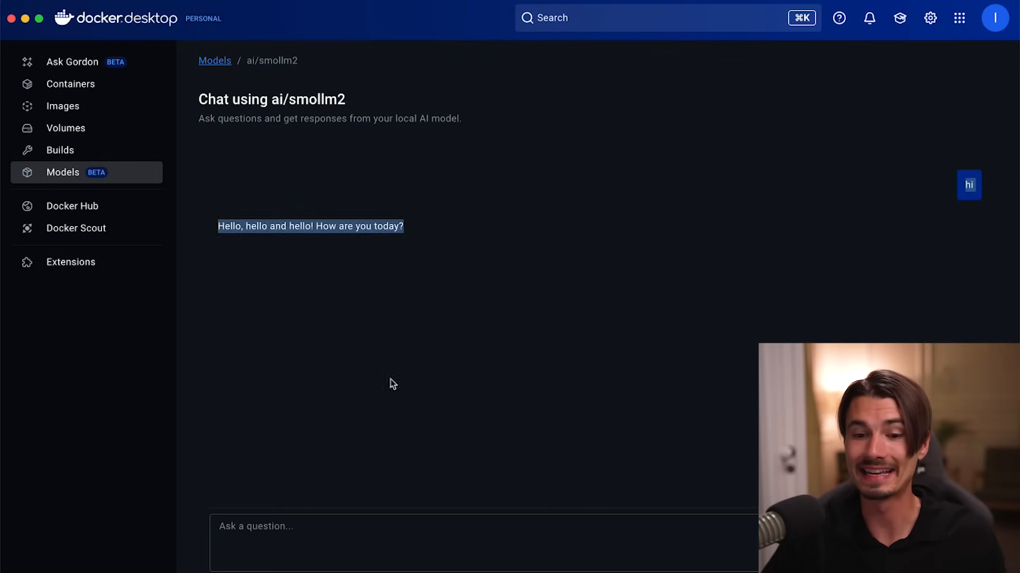
pyautogui.write('write me an essay about penguins')
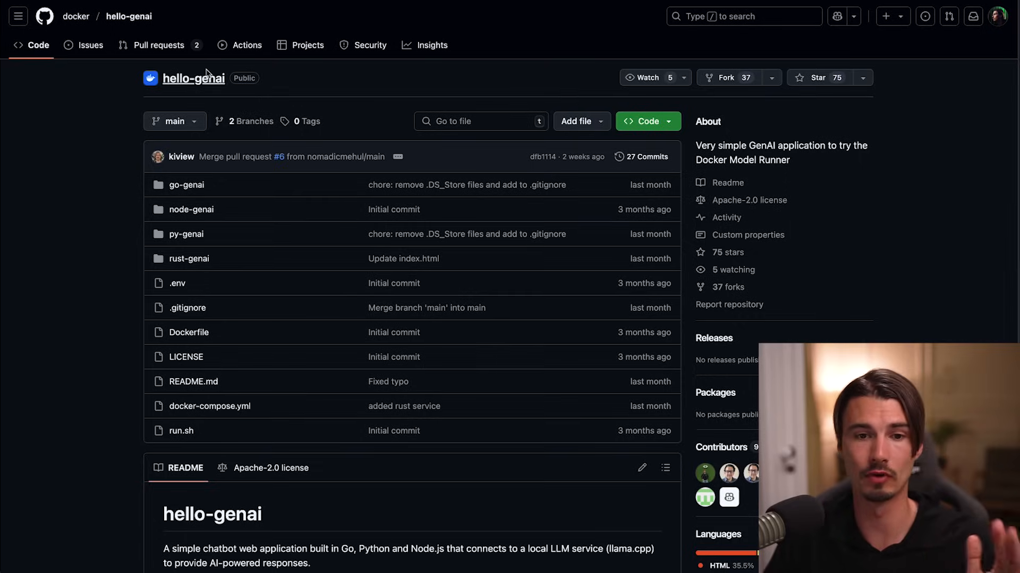
# - Download the hello-genai repository from GitHub as a ZIP via the Code menu
pyautogui.scroll(-3)
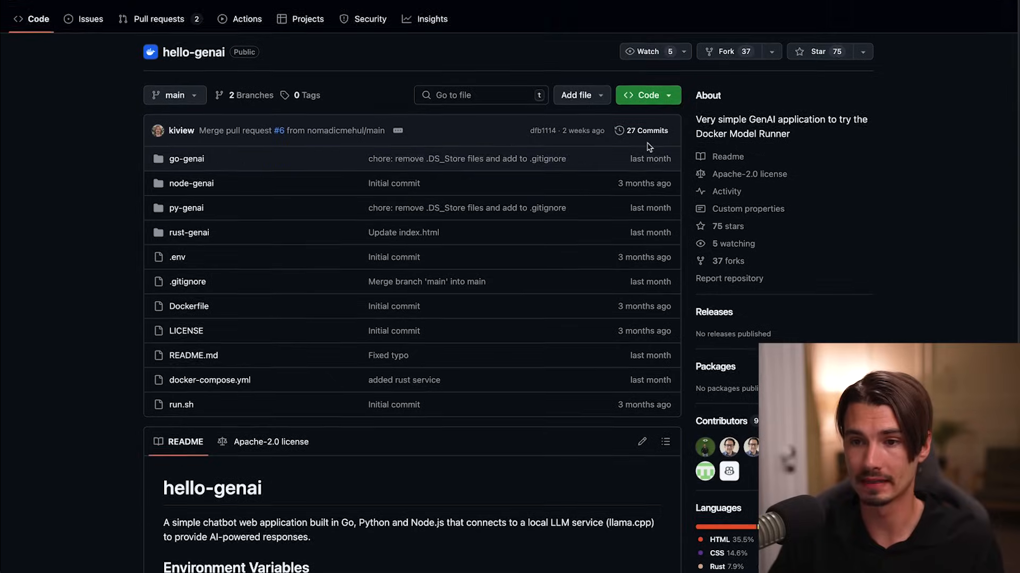
pyautogui.scroll(-3)
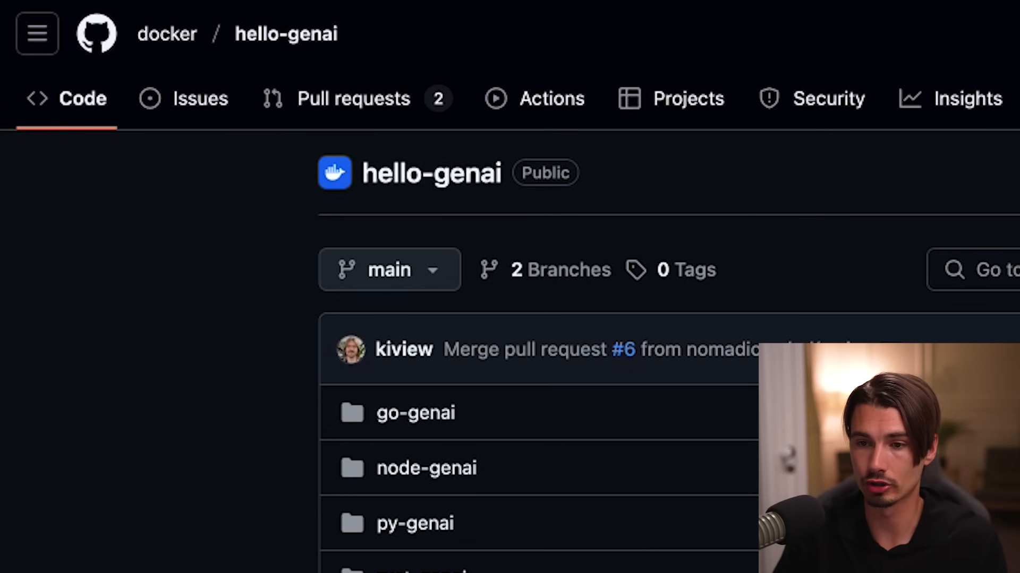
pyautogui.click(564, 148)
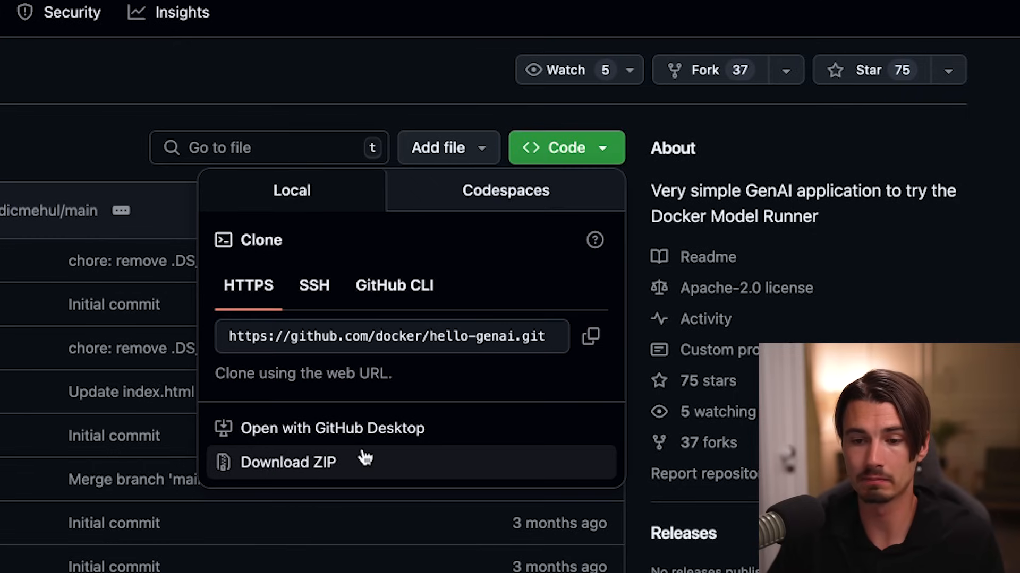
pyautogui.click(288, 462)
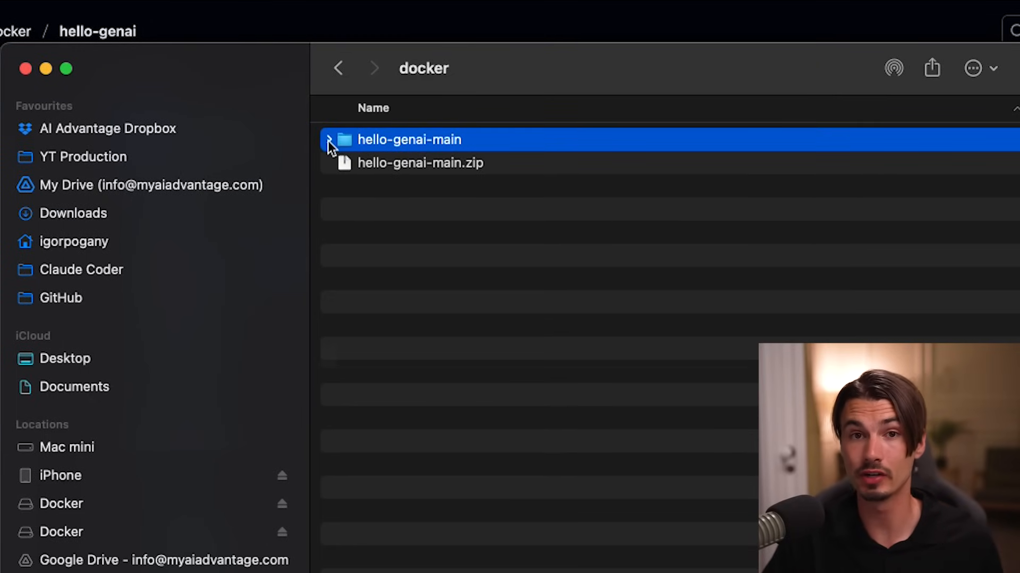
# - Expand hello-genai-main in Finder and bring up the open-with options for its .env file
pyautogui.click(330, 139)
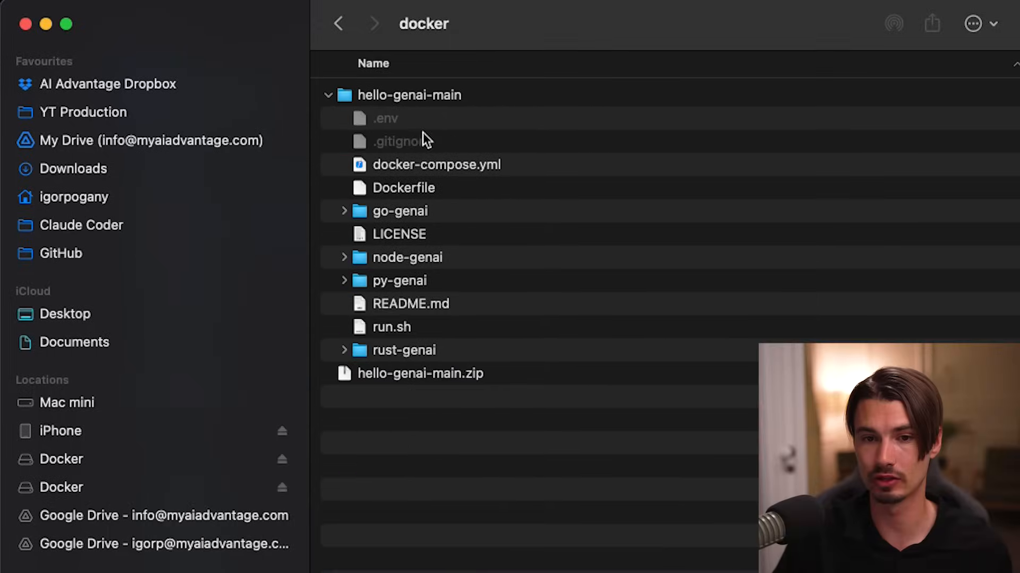
pyautogui.rightClick(385, 118)
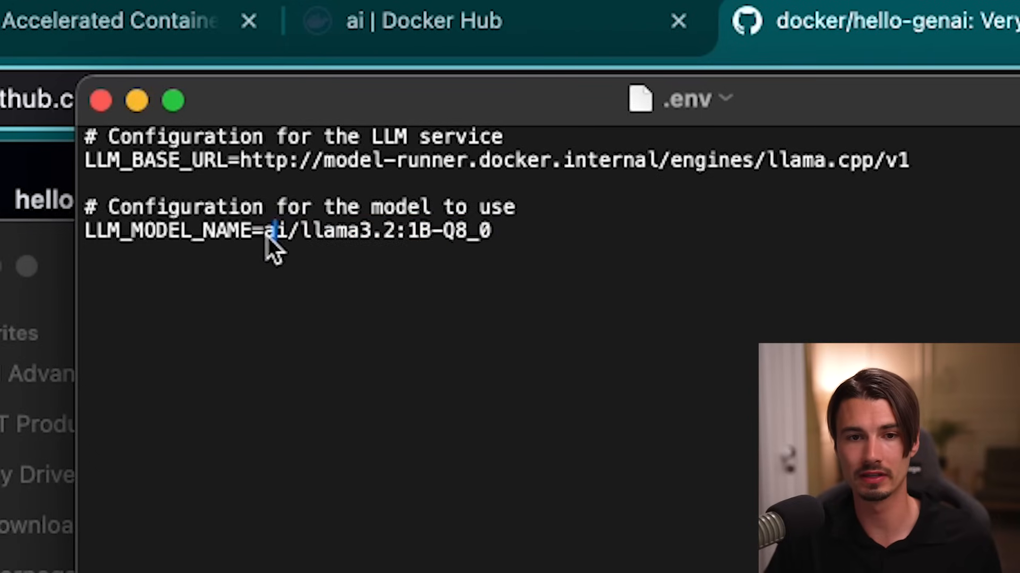
# - Replace the llama3.2 model name in LLM_MODEL_NAME with smollm2
pyautogui.moveTo(263, 231); pyautogui.dragTo(406, 231)
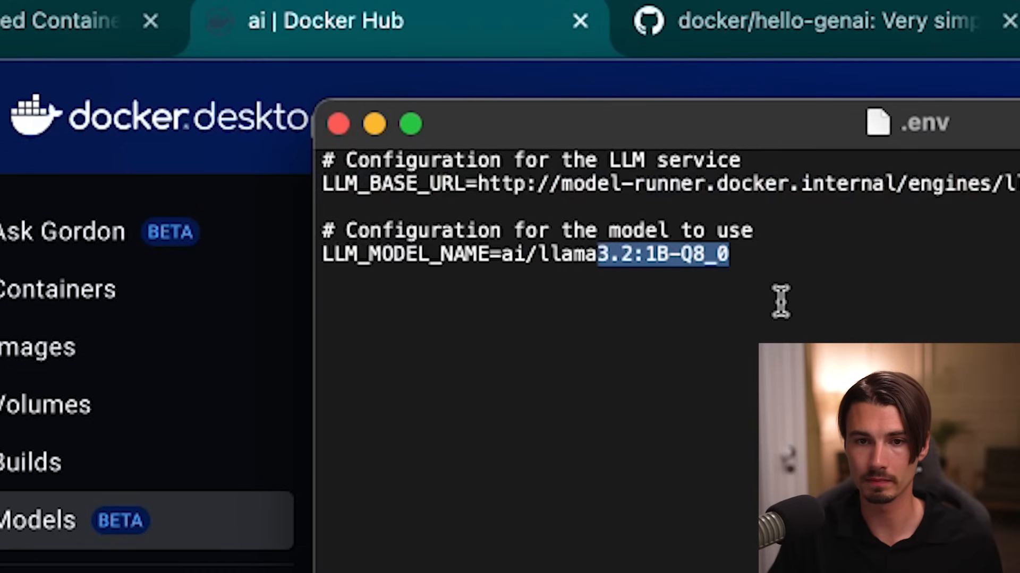
pyautogui.write('sm')
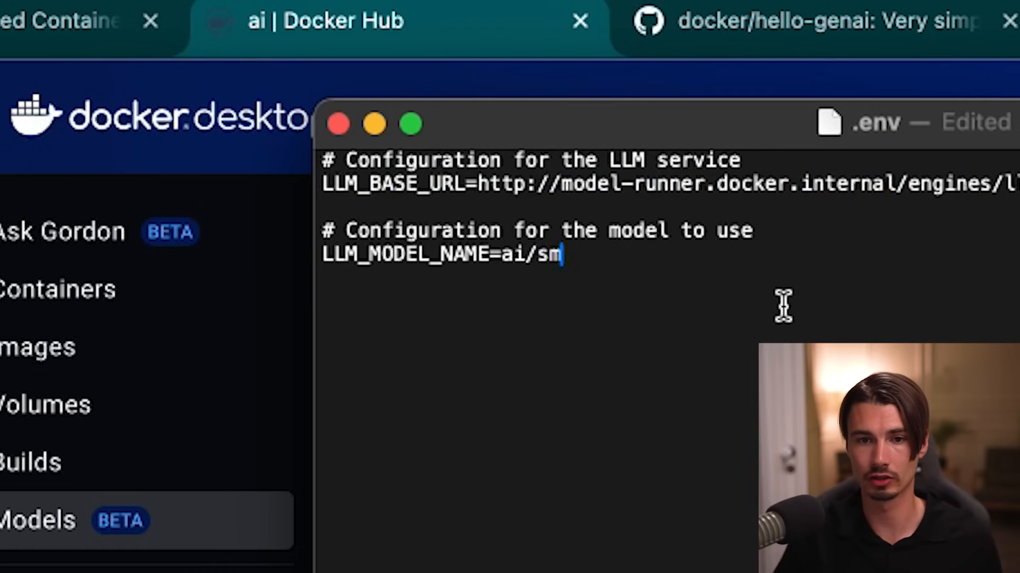
pyautogui.click(39, 520)
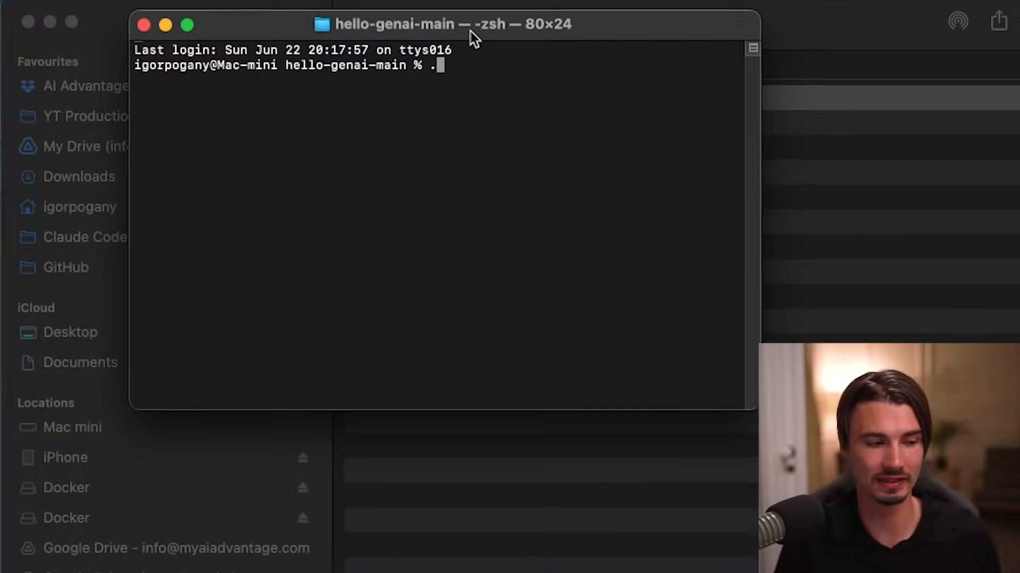
# - Run ./run.sh in hello-genai-main and open the 127.0.0.1:8081 Python app link
pyautogui.write('/r')
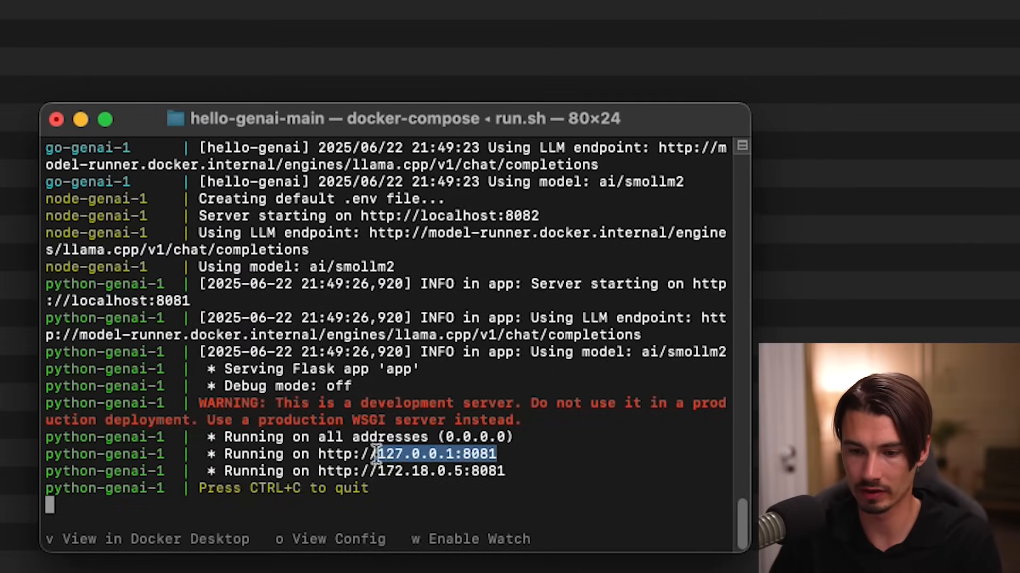
pyautogui.rightClick(435, 454)
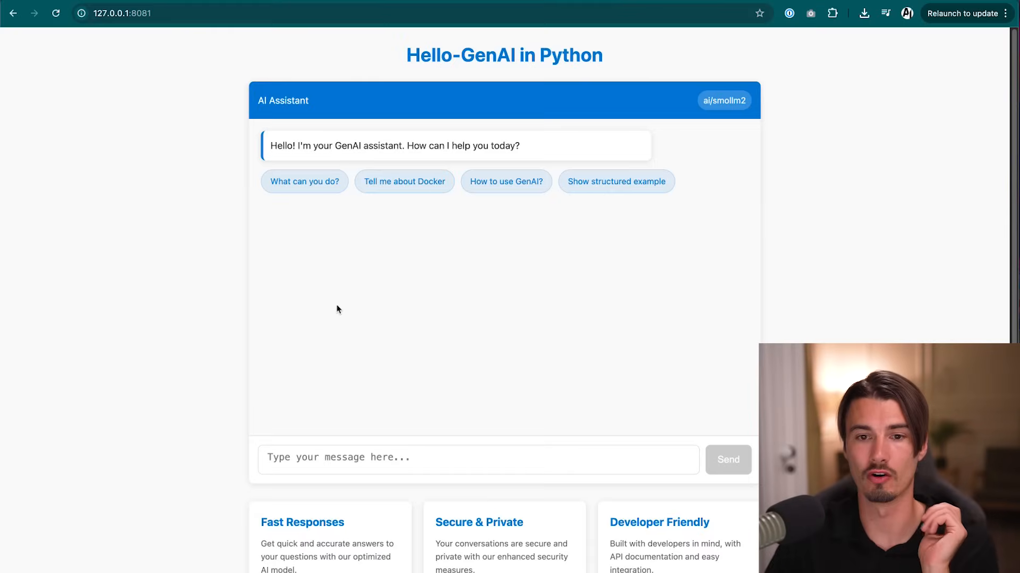
# - View the Hello-GenAI Python page at 127.0.0.1:8081, then switch to the py-genai folder
pyautogui.click(304, 182)
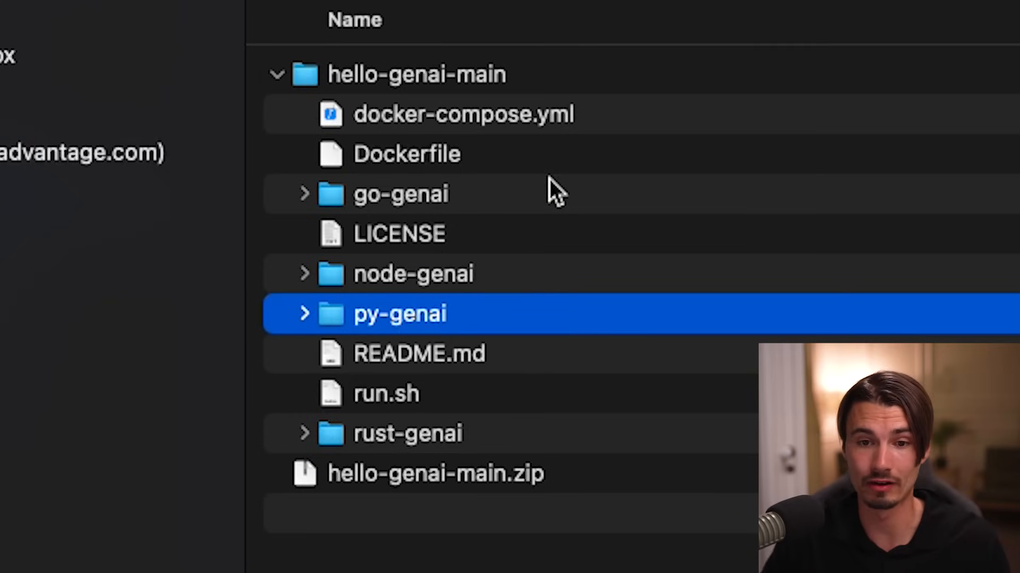
pyautogui.click(790, 11)
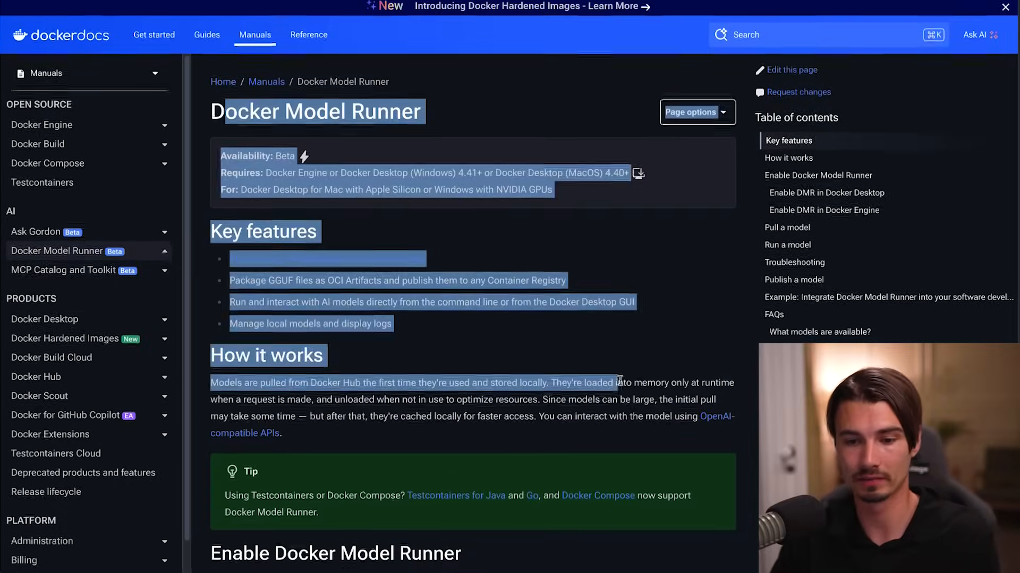
# - Scroll the Model Runner manual to 'How do I interact through the OpenAI API?'
pyautogui.scroll(-3)
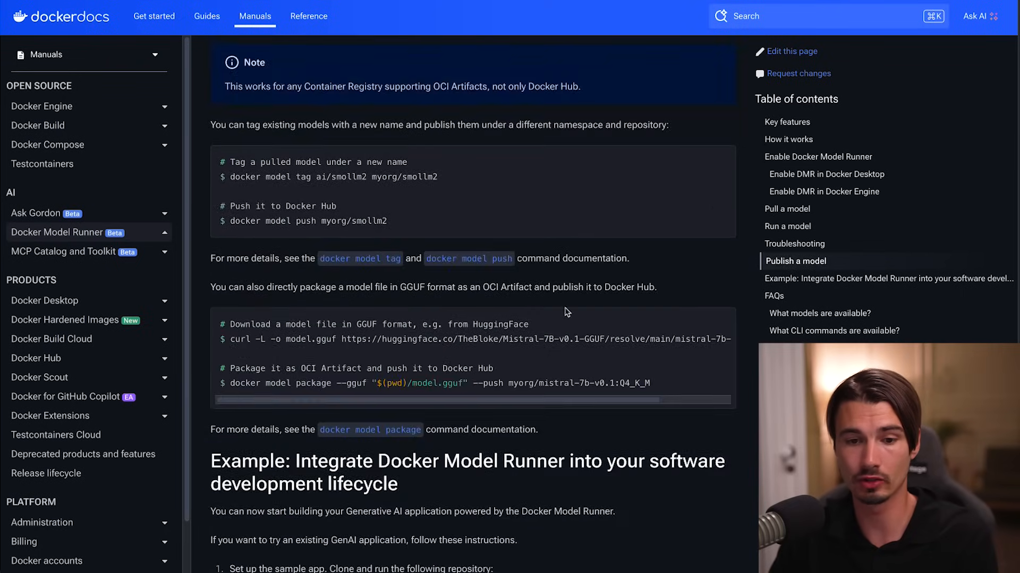
pyautogui.scroll(-3)
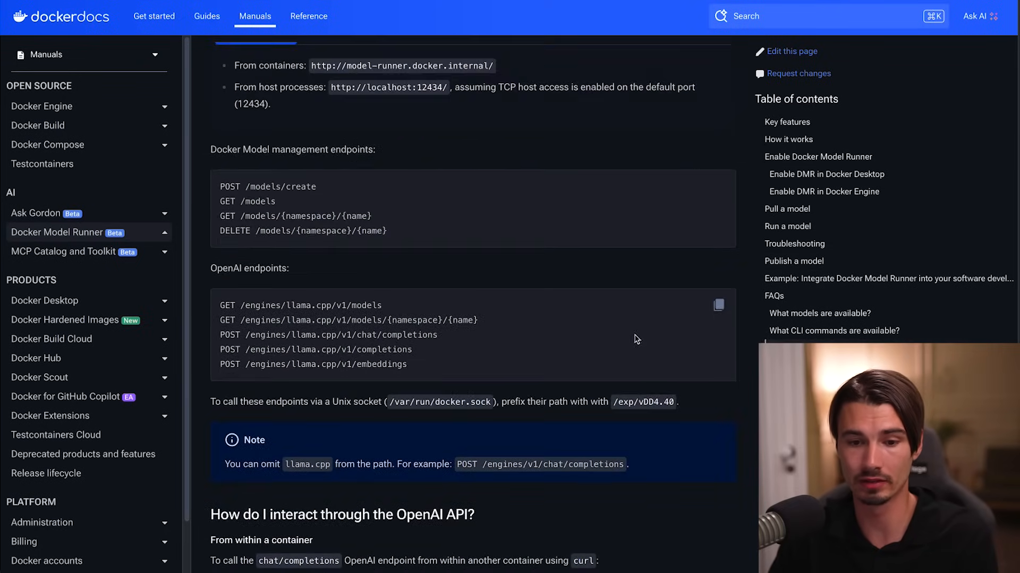
pyautogui.scroll(-3)
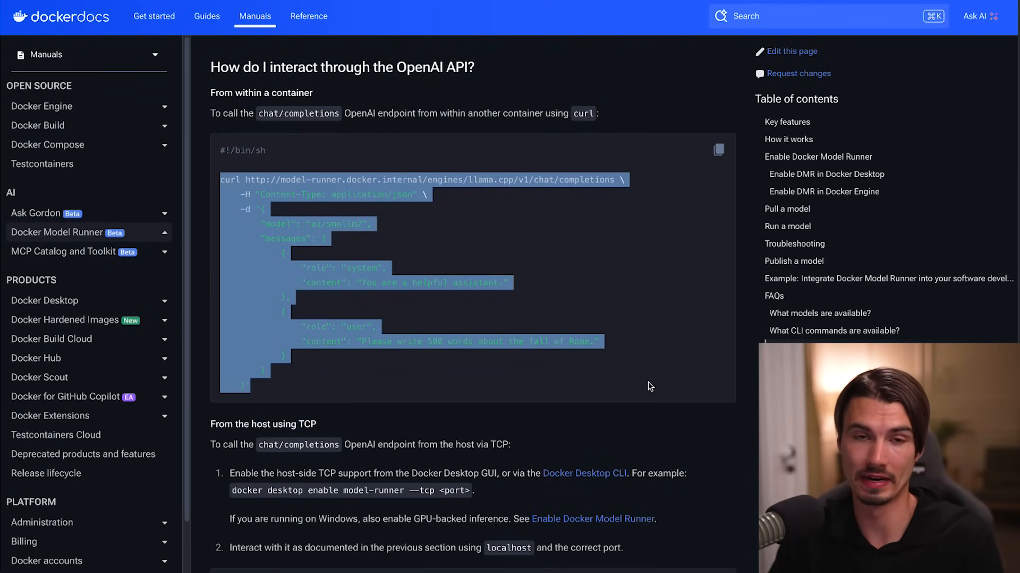